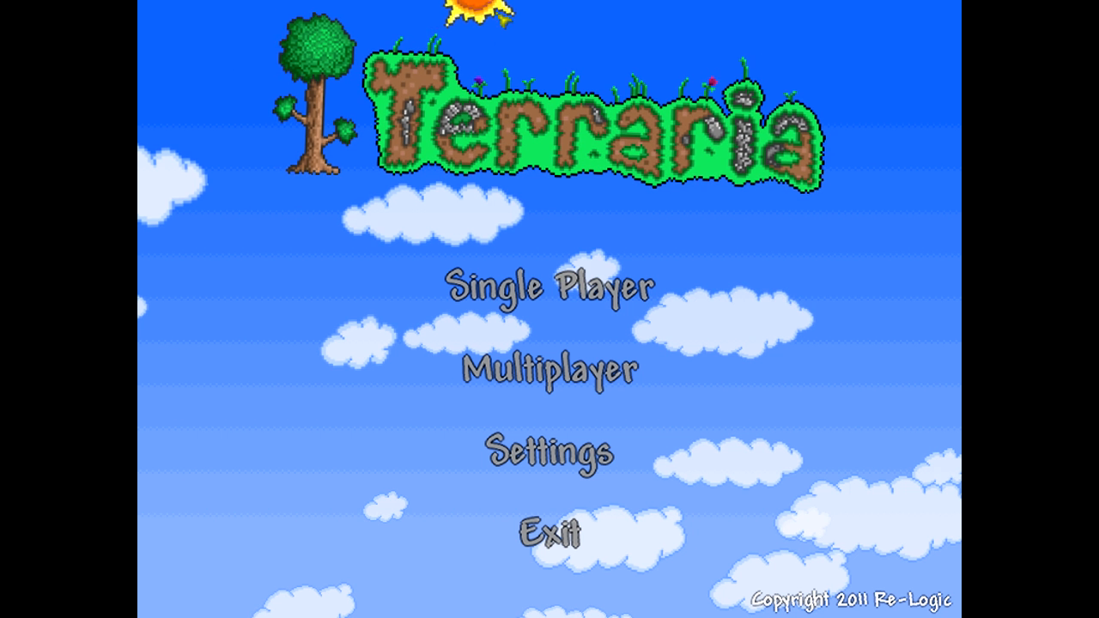
{"action": "mouse_move", "coordinate": [553, 370]}
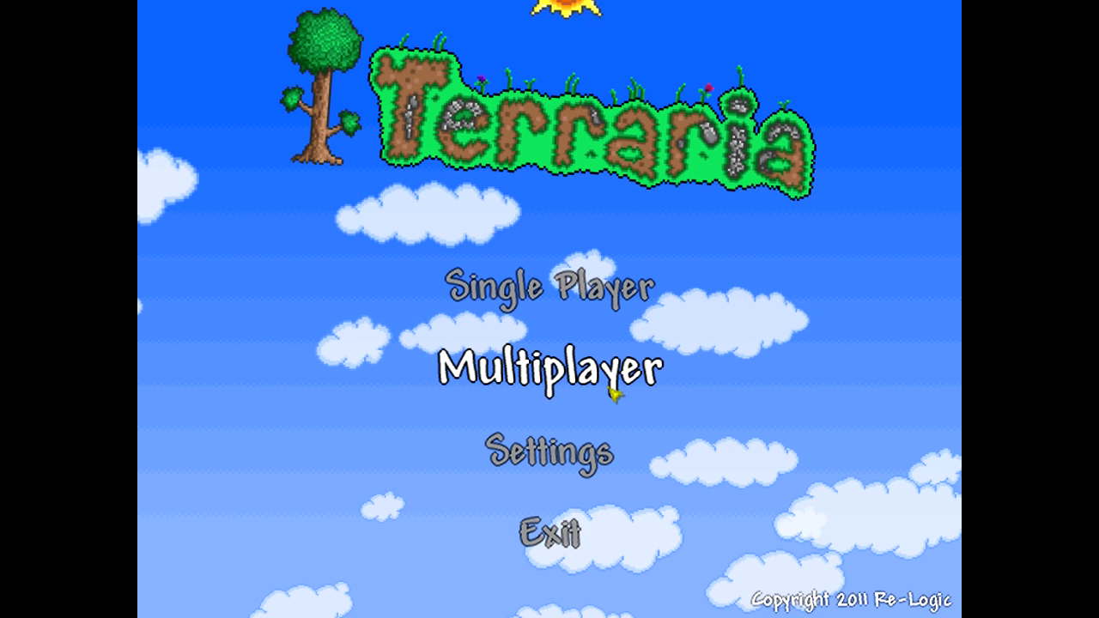
{"action": "left_click", "coordinate": [553, 369]}
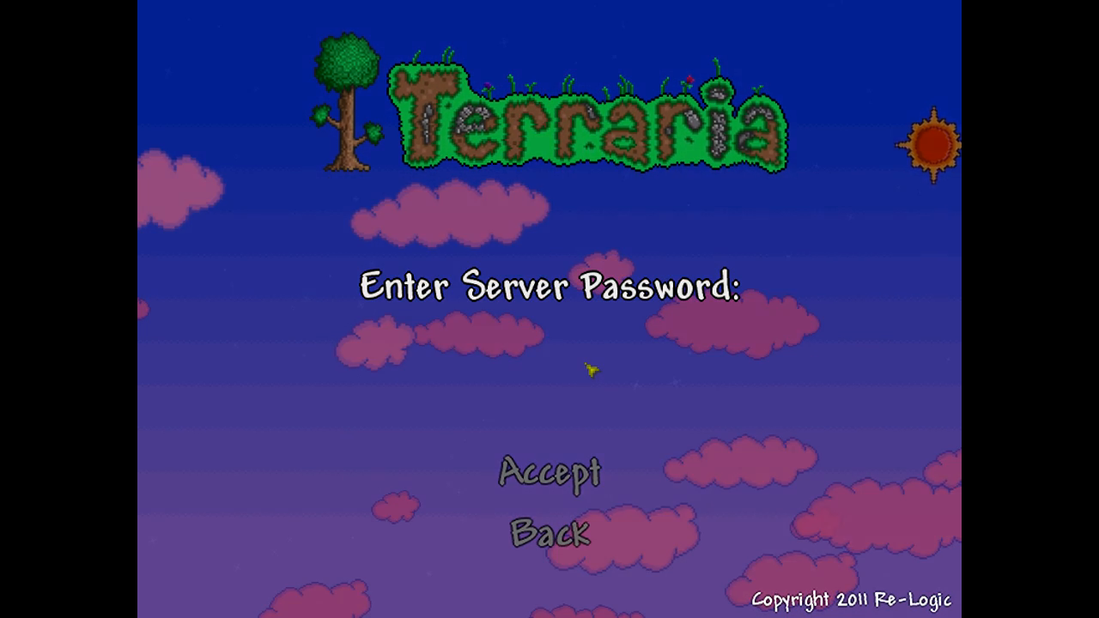
{"action": "type", "text": "You"}
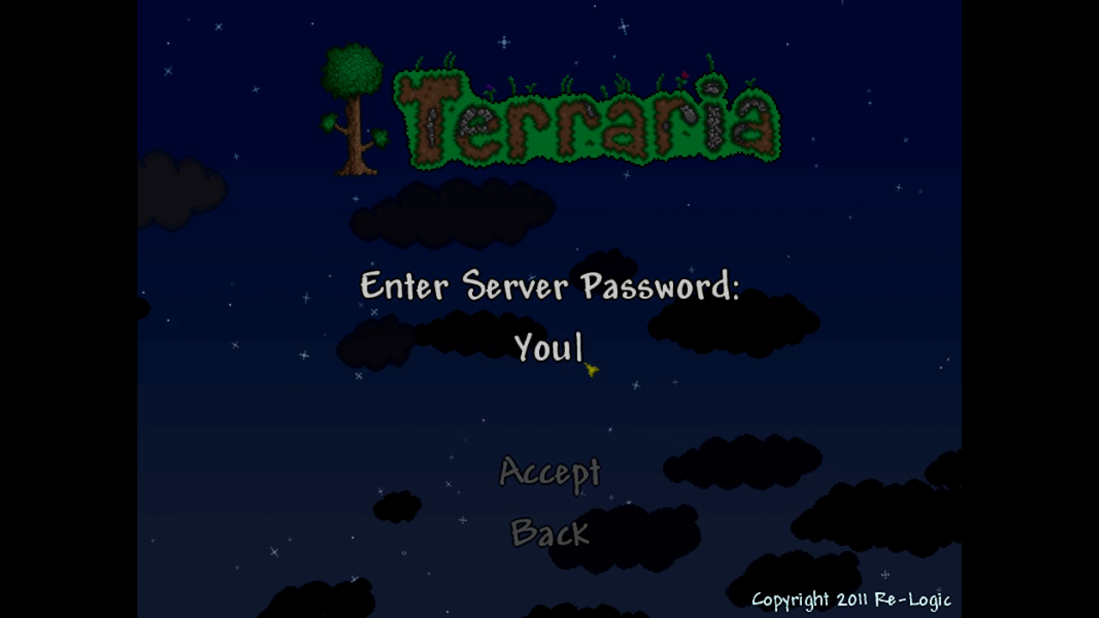
{"action": "type", "text": "tube"}
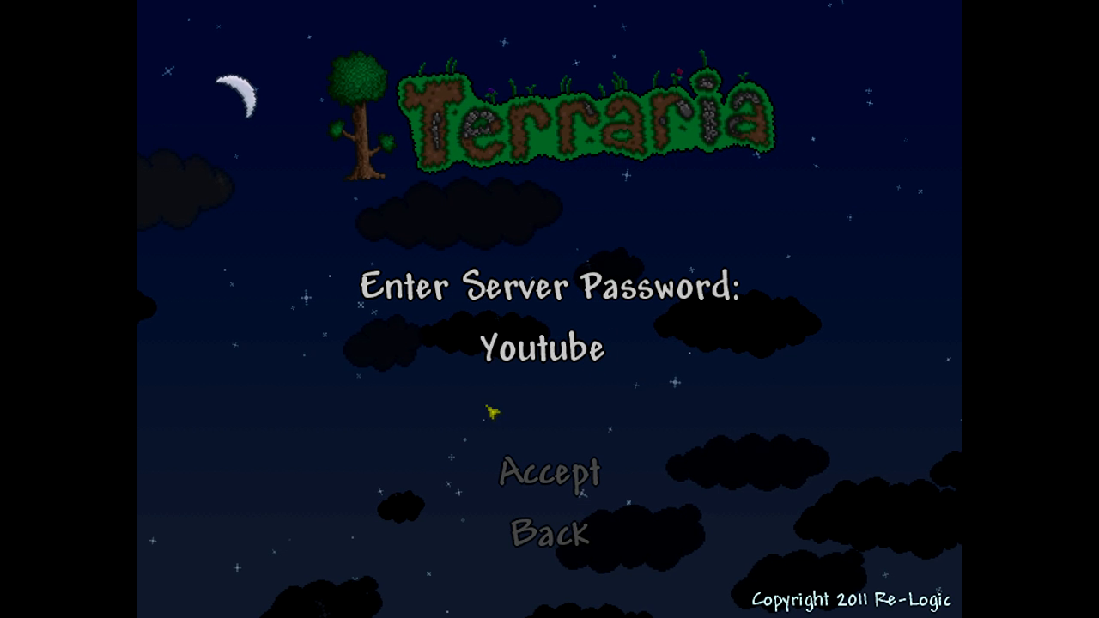
{"action": "left_click", "coordinate": [546, 473]}
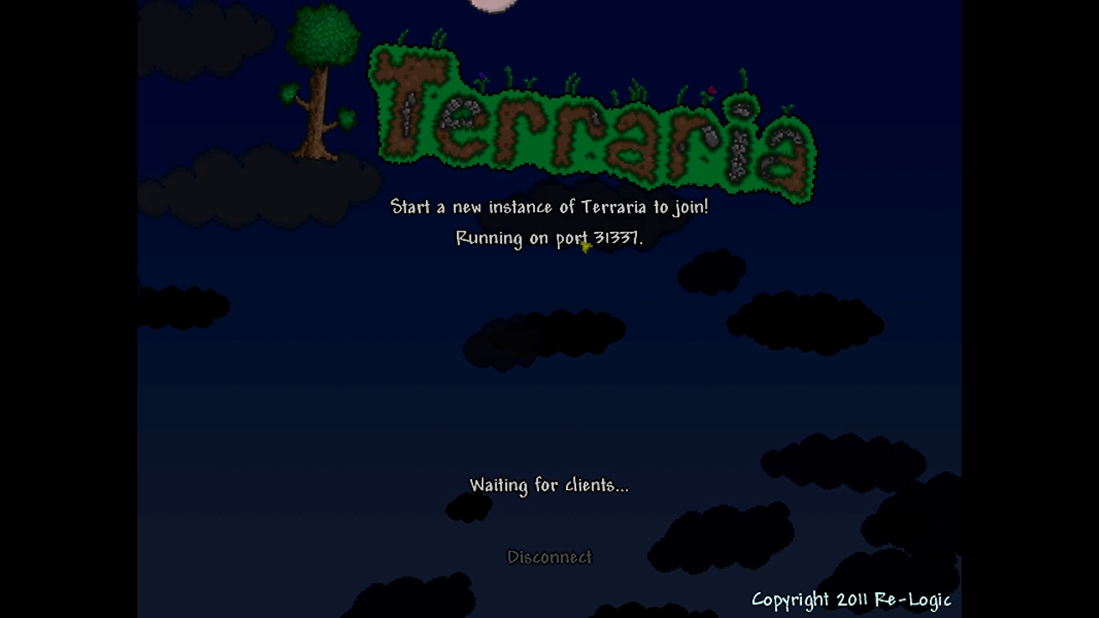
{"action": "mouse_move", "coordinate": [632, 491]}
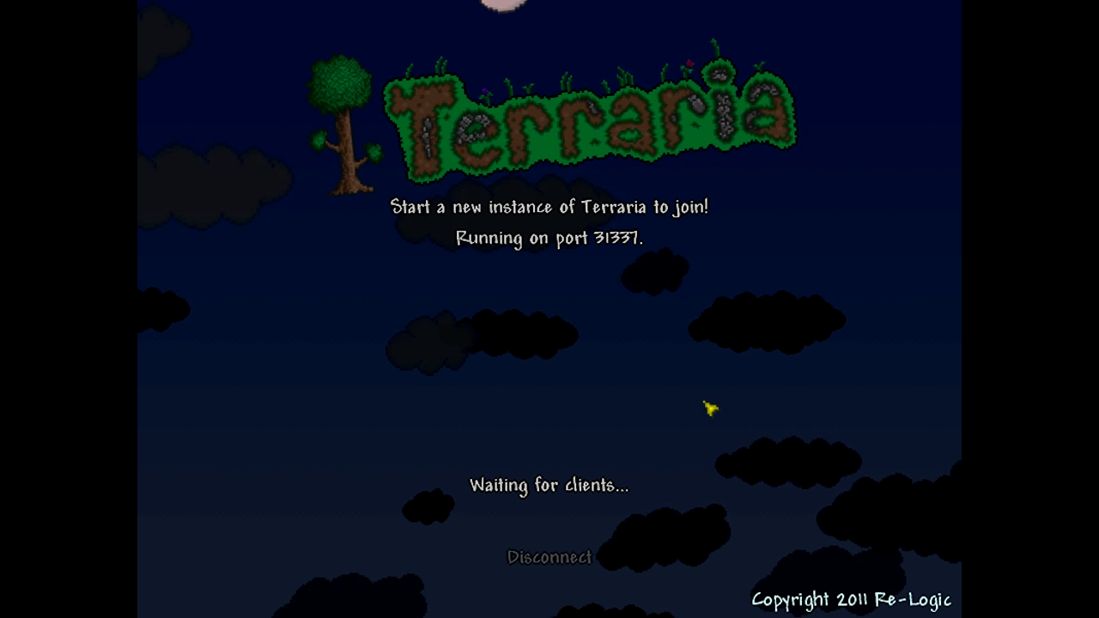
{"action": "mouse_move", "coordinate": [640, 331]}
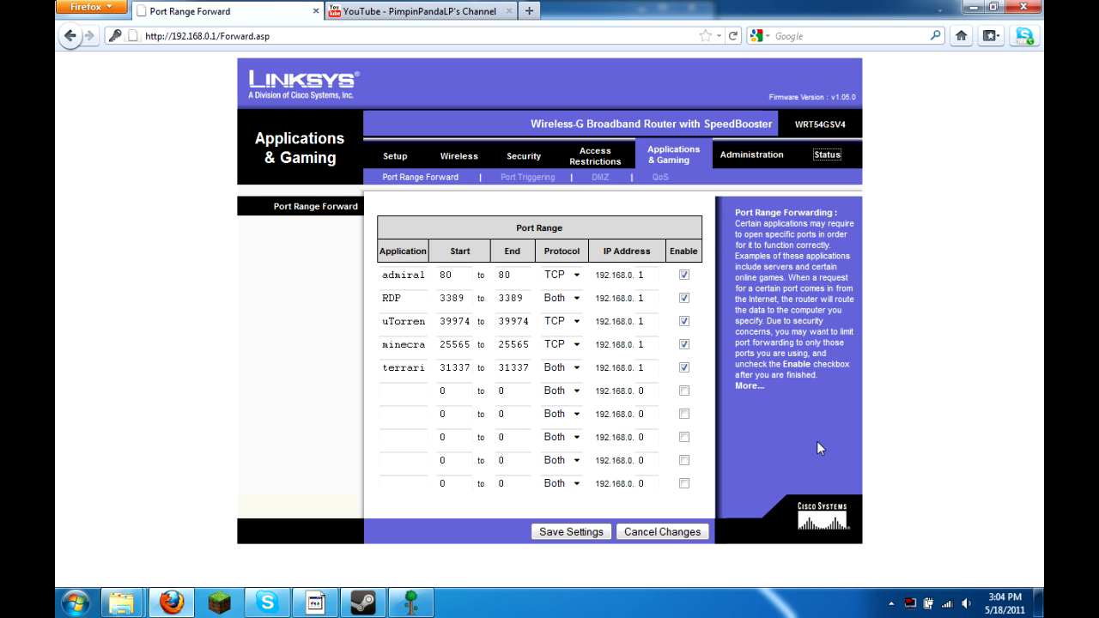
{"action": "mouse_move", "coordinate": [562, 496]}
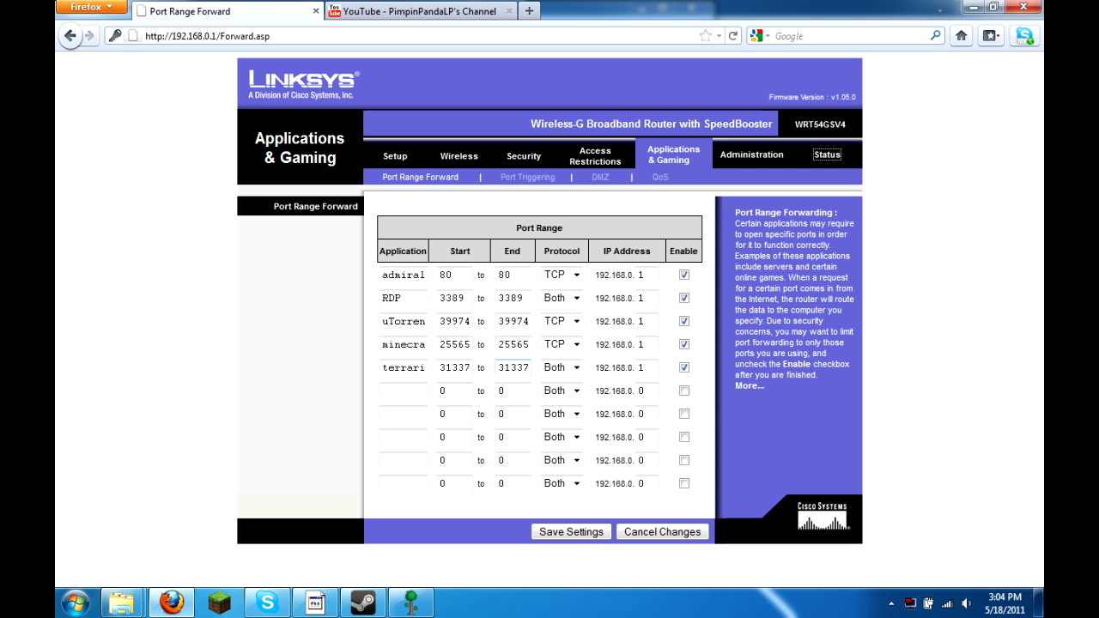
{"action": "mouse_move", "coordinate": [582, 172]}
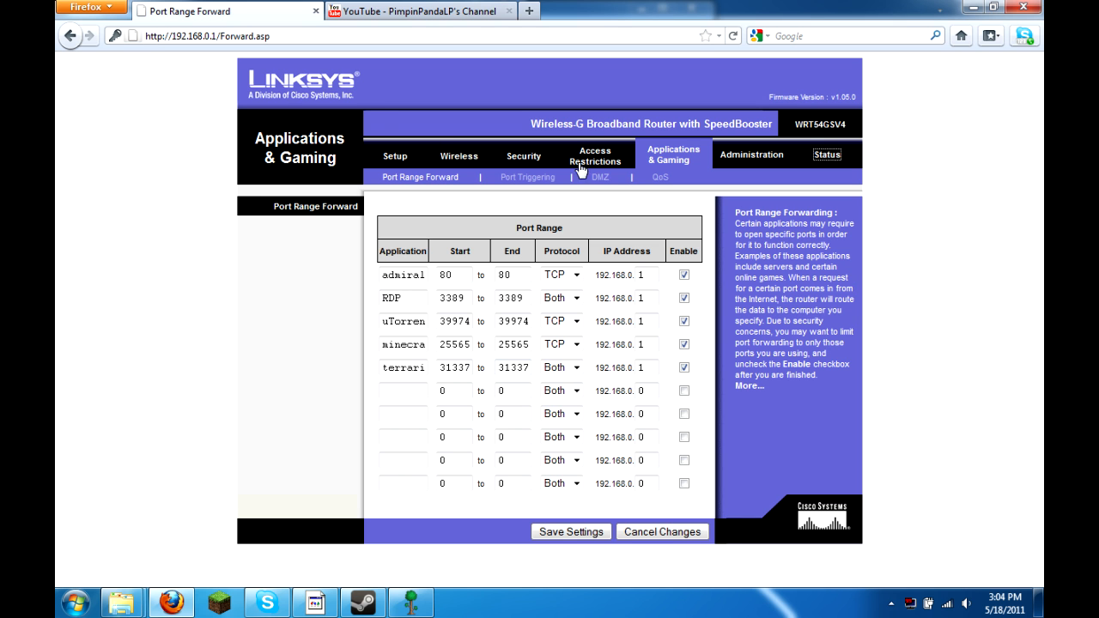
{"action": "mouse_move", "coordinate": [273, 86]}
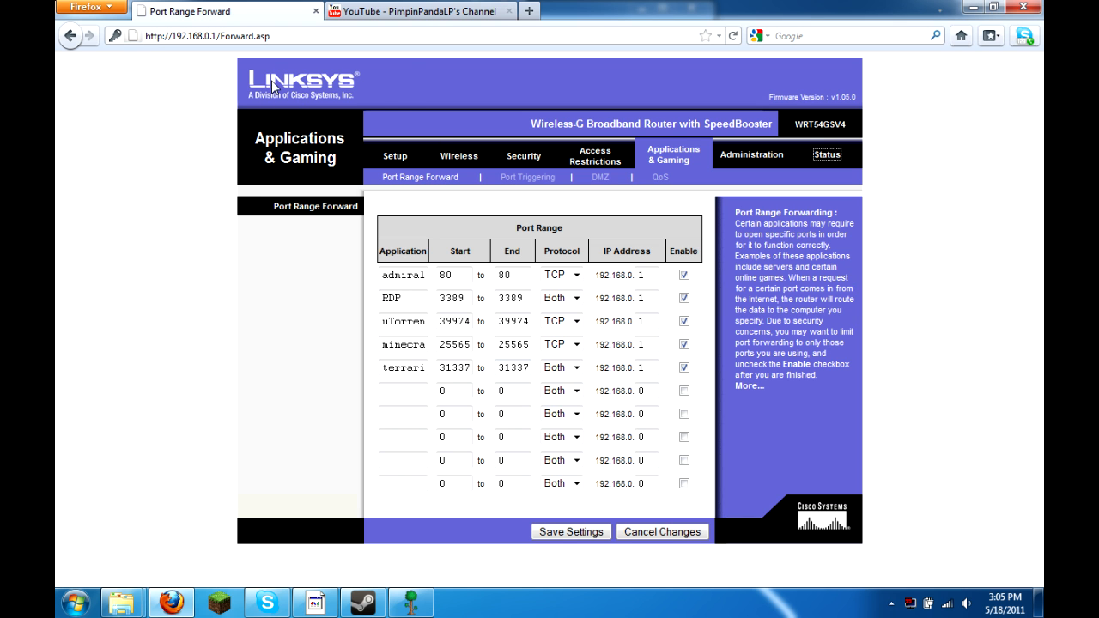
{"action": "mouse_move", "coordinate": [235, 70]}
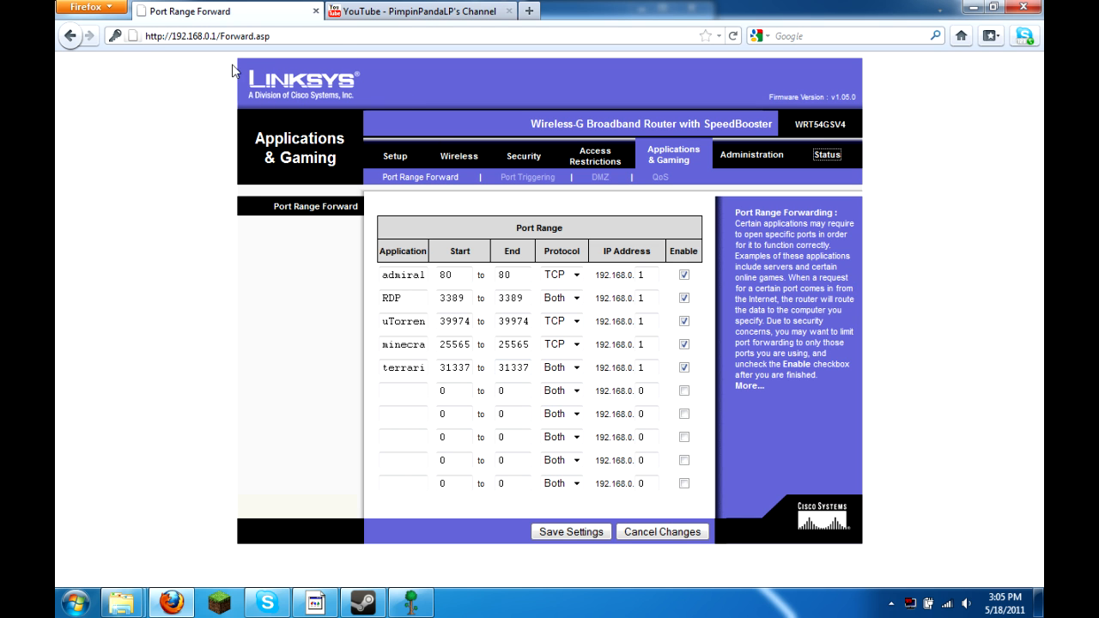
{"action": "mouse_move", "coordinate": [727, 186]}
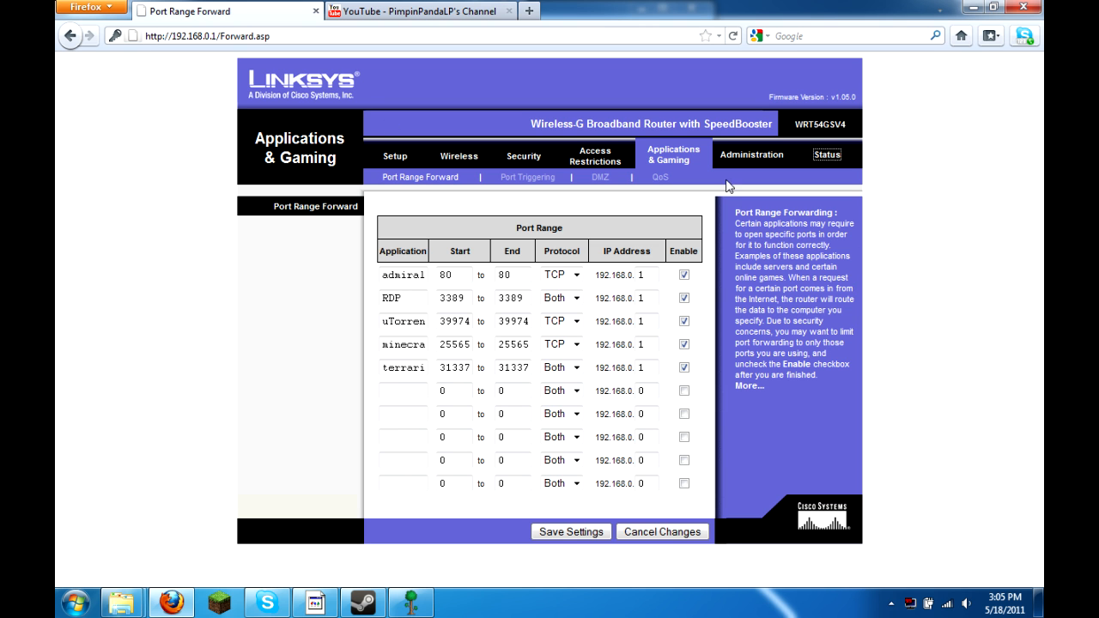
{"action": "mouse_move", "coordinate": [728, 185]}
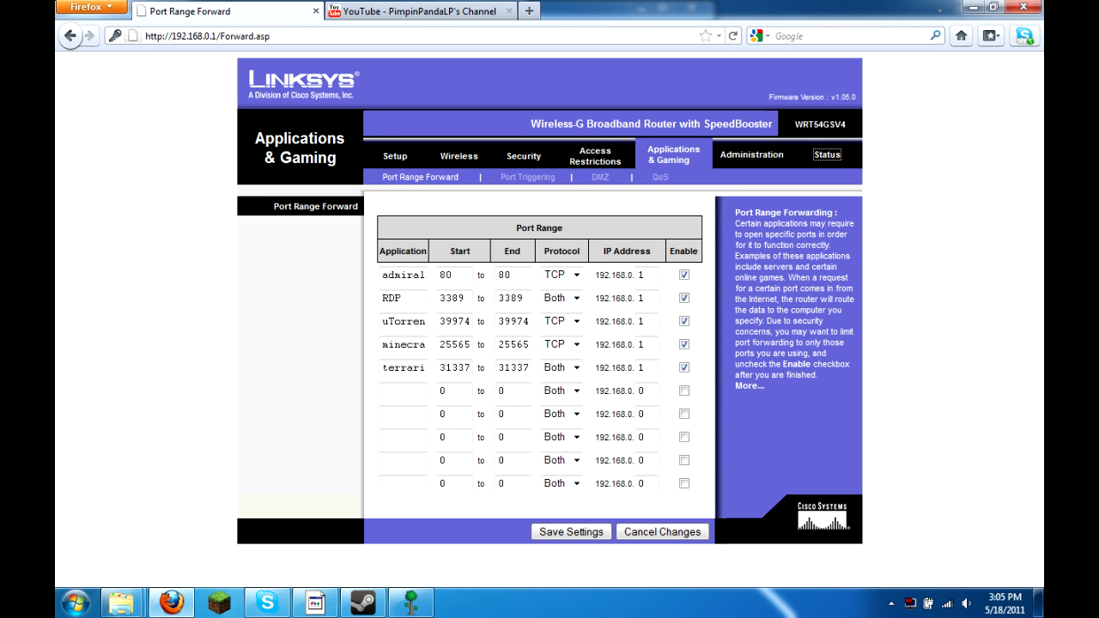
{"action": "mouse_move", "coordinate": [425, 203]}
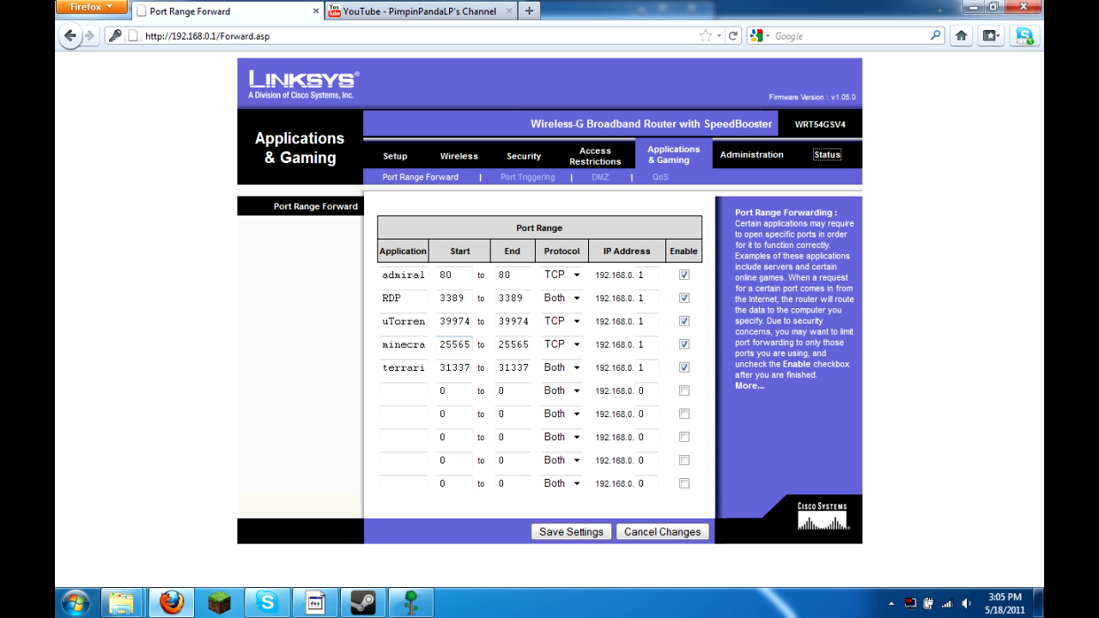
{"action": "double_click", "coordinate": [402, 368]}
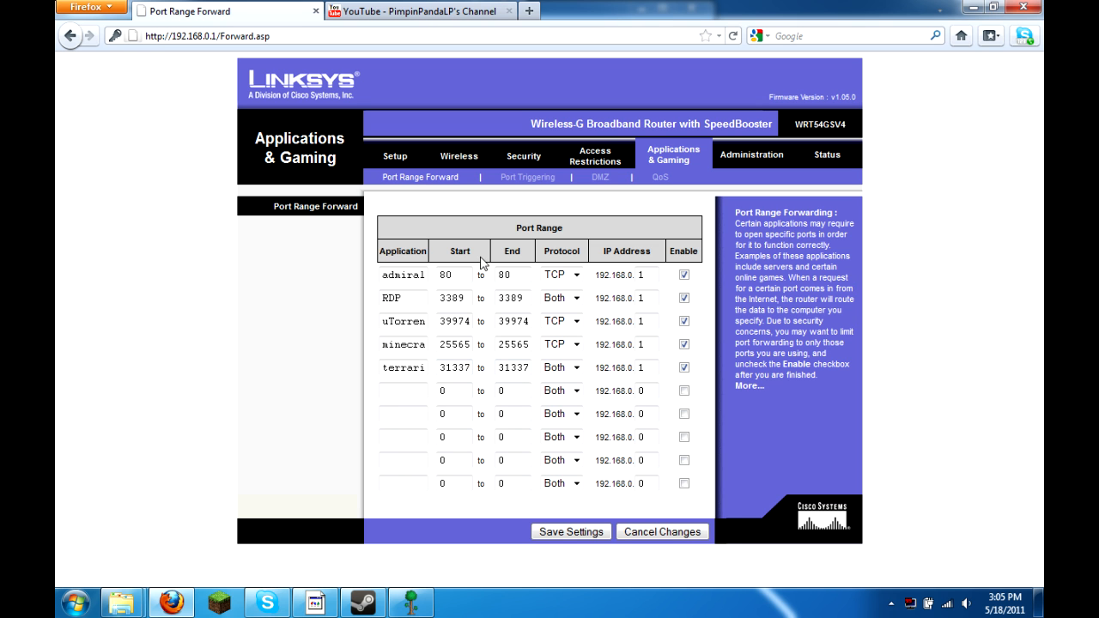
{"action": "mouse_move", "coordinate": [485, 258]}
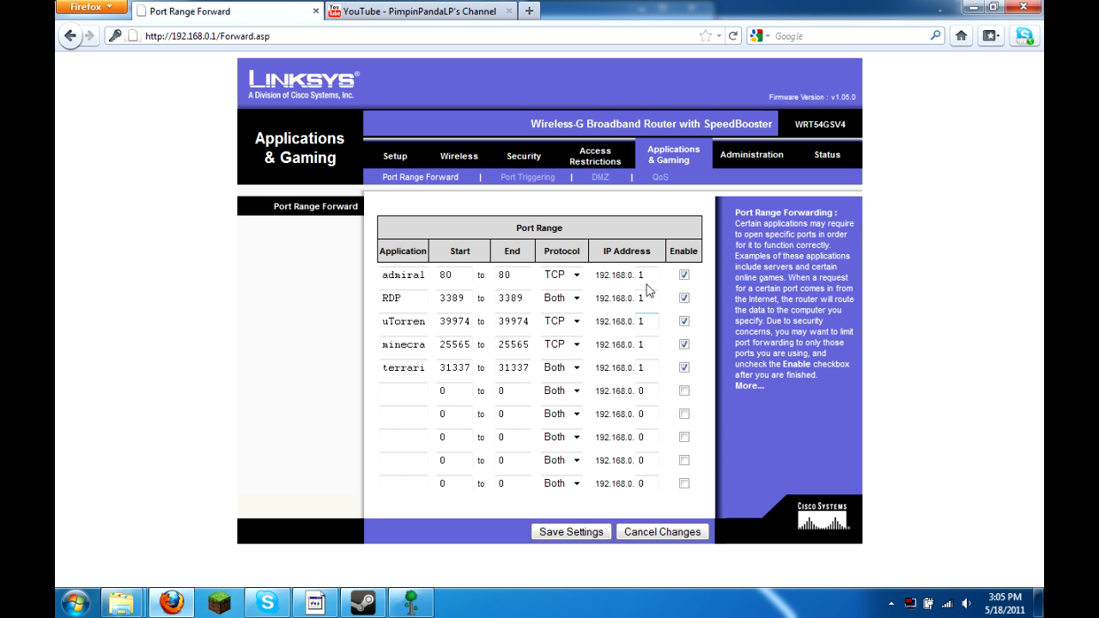
Step: Show the Start menu's All Programs list so the Accessories folder is reachable
{"action": "left_click", "coordinate": [72, 604]}
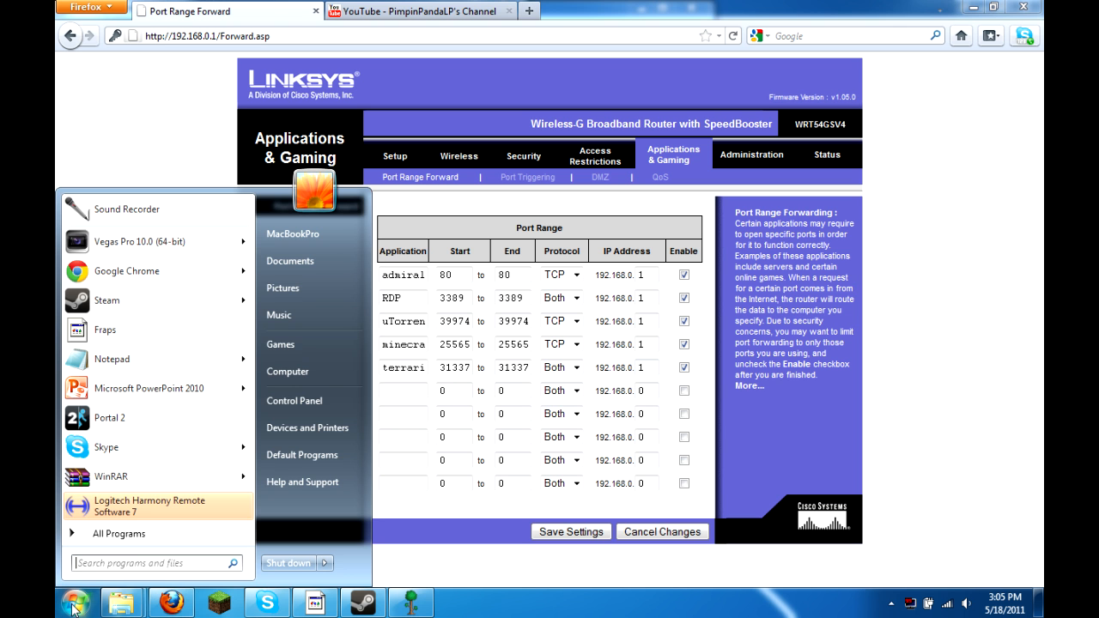
{"action": "mouse_move", "coordinate": [119, 532]}
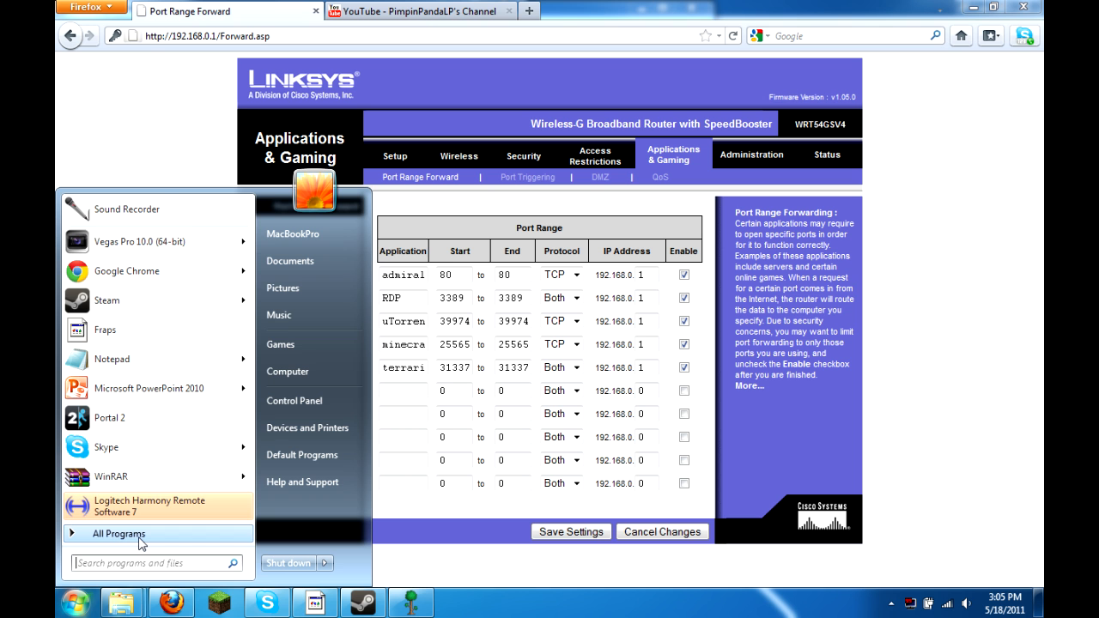
{"action": "left_click", "coordinate": [119, 533]}
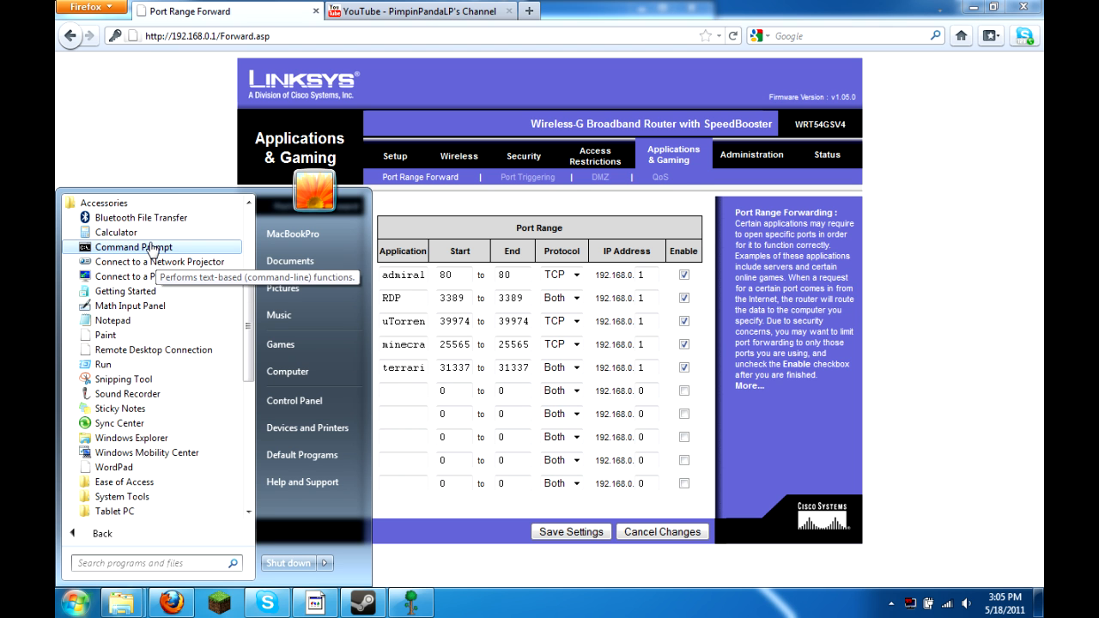
Step: Run 'ipconfig' in Command Prompt to read the local IP address
{"action": "left_click", "coordinate": [134, 247]}
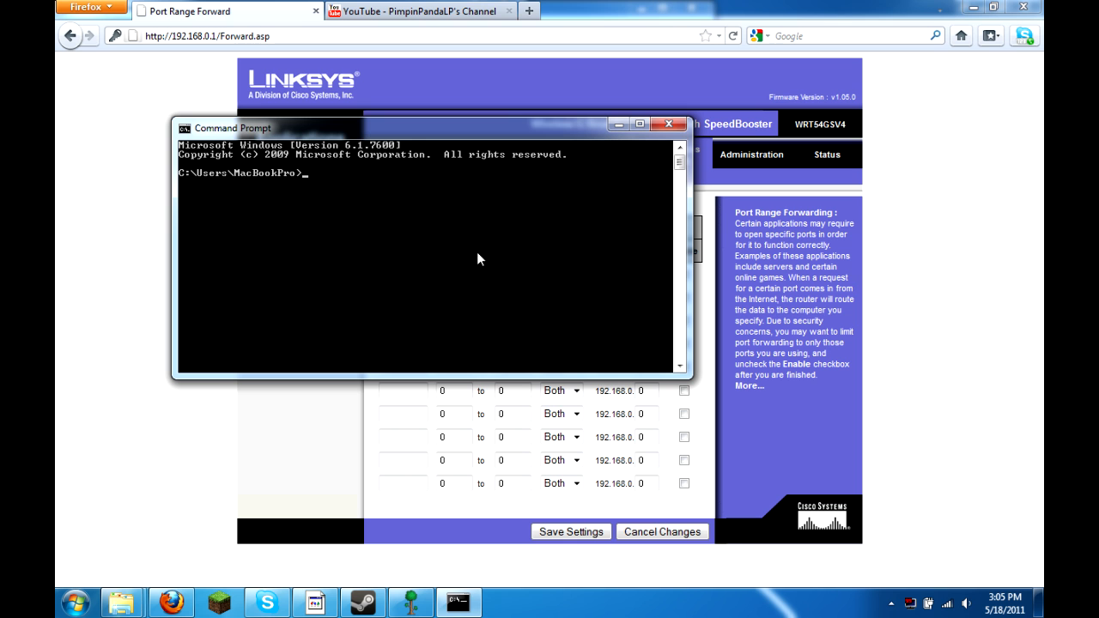
{"action": "type", "text": "i"}
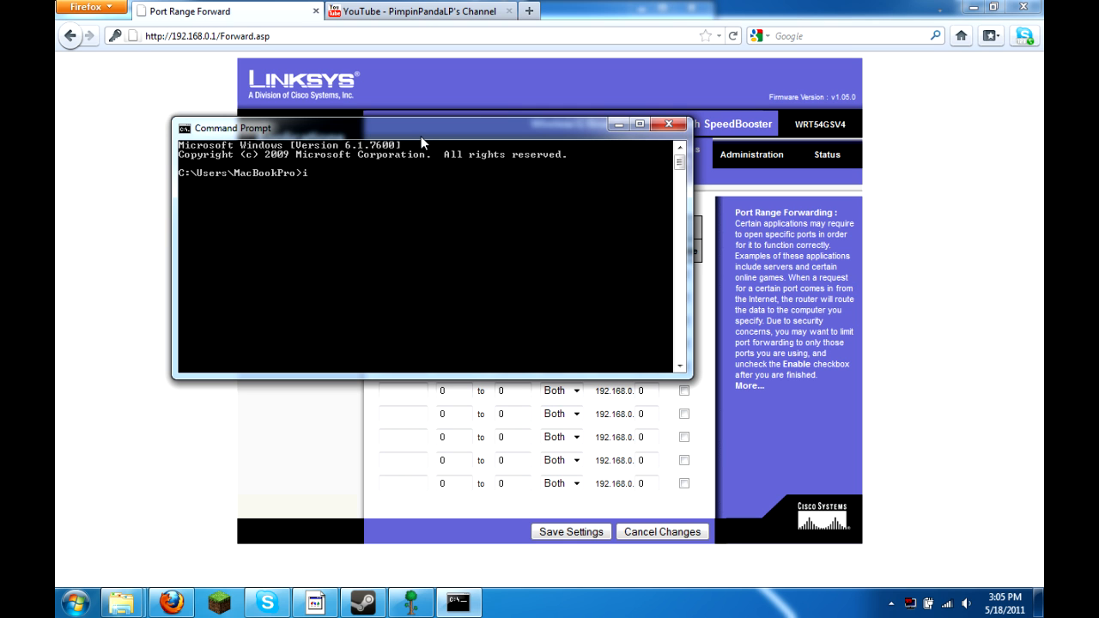
{"action": "type", "text": "pcon"}
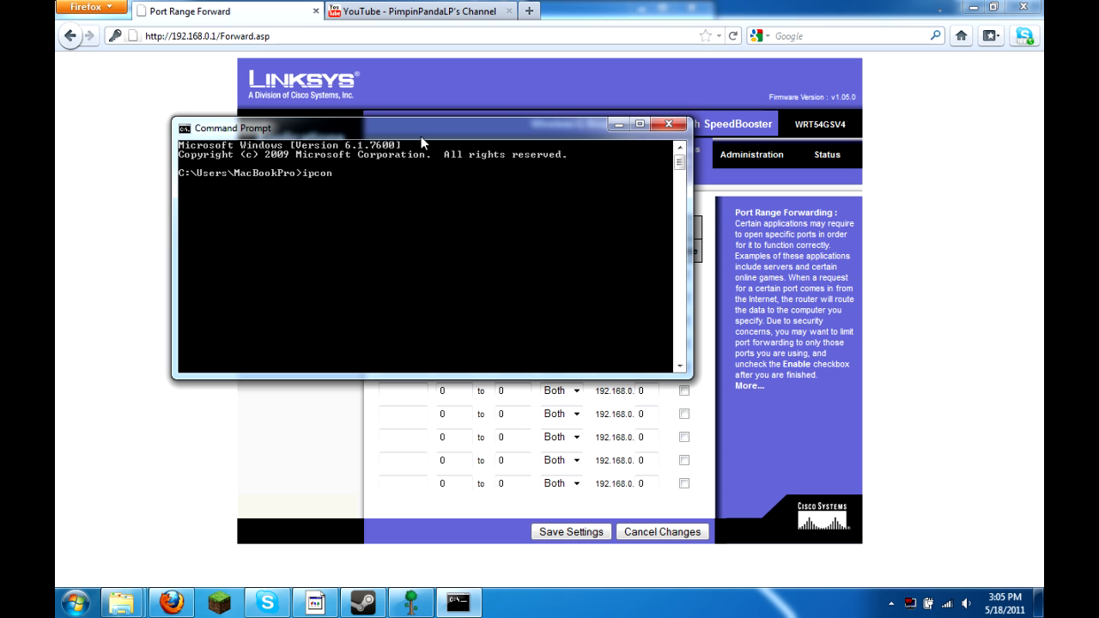
{"action": "type", "text": "fig"}
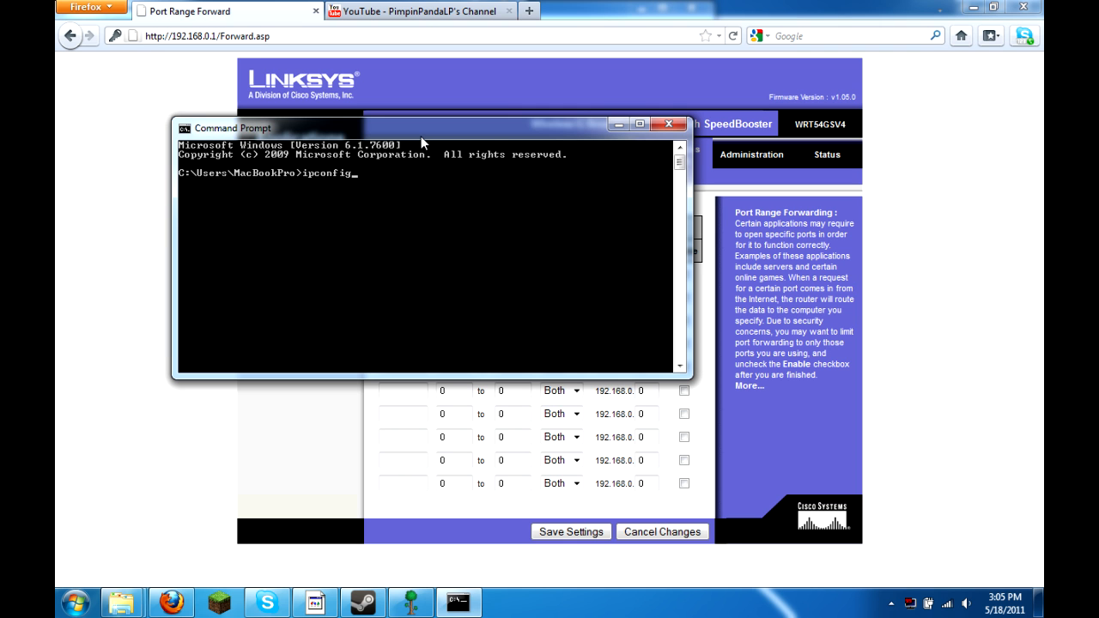
{"action": "mouse_move", "coordinate": [512, 182]}
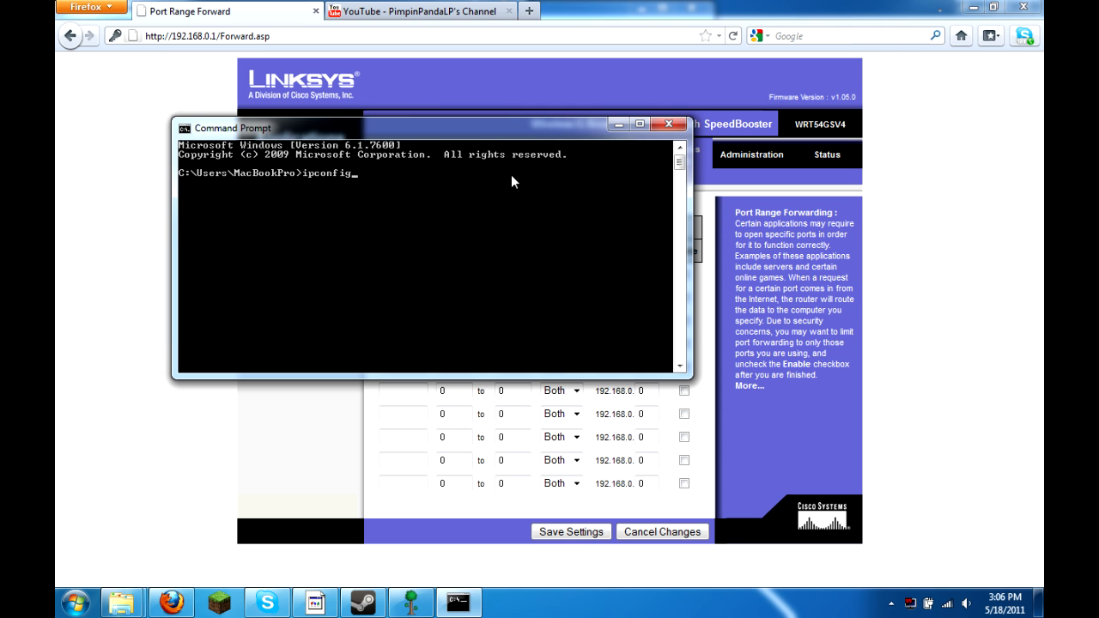
{"action": "mouse_move", "coordinate": [690, 151]}
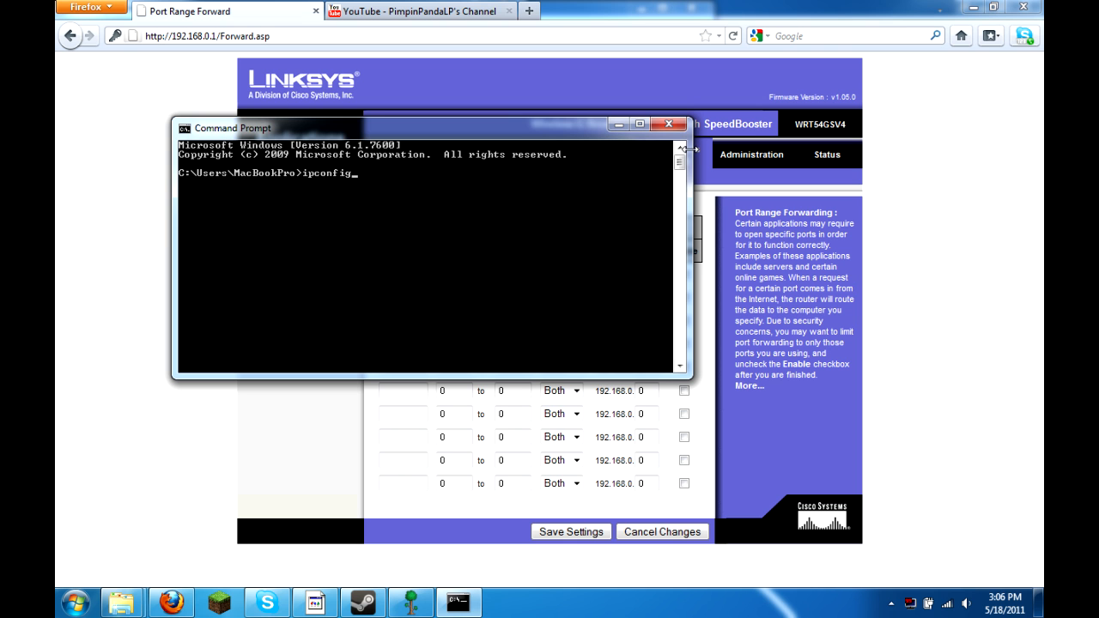
{"action": "mouse_move", "coordinate": [680, 123]}
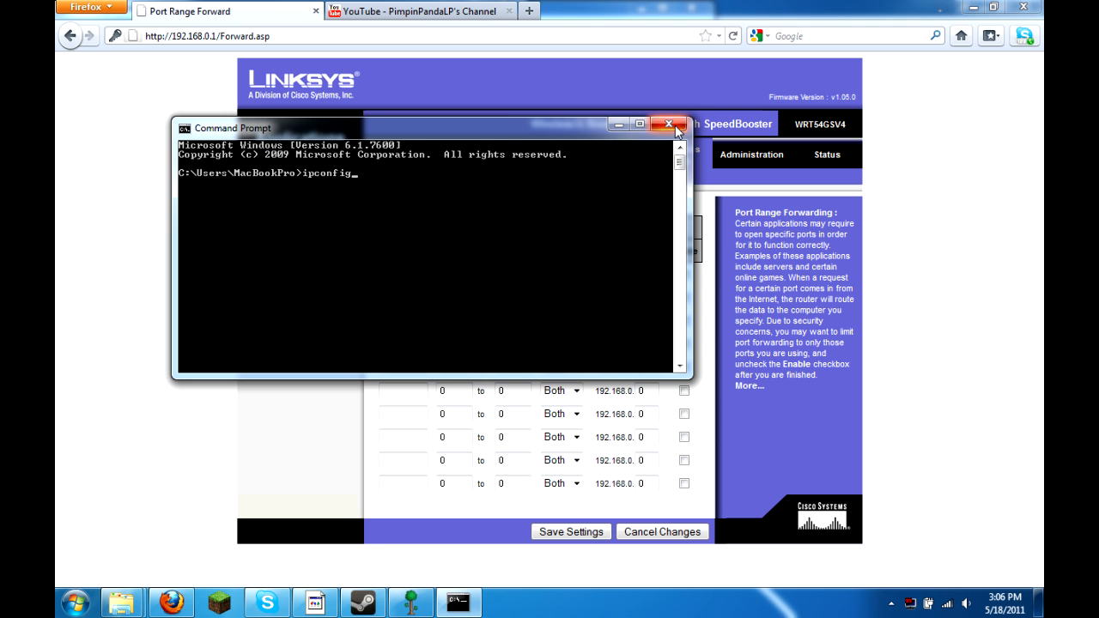
Step: Close the console back to the router page, with 'cmd' typed into Start search
{"action": "left_click", "coordinate": [78, 601]}
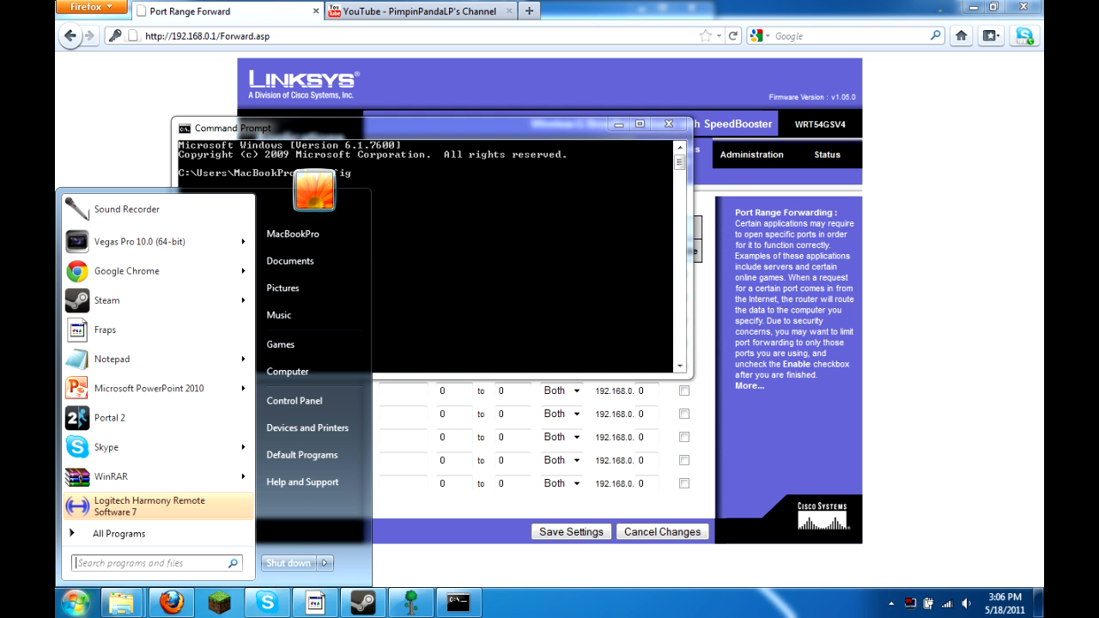
{"action": "type", "text": "cmd"}
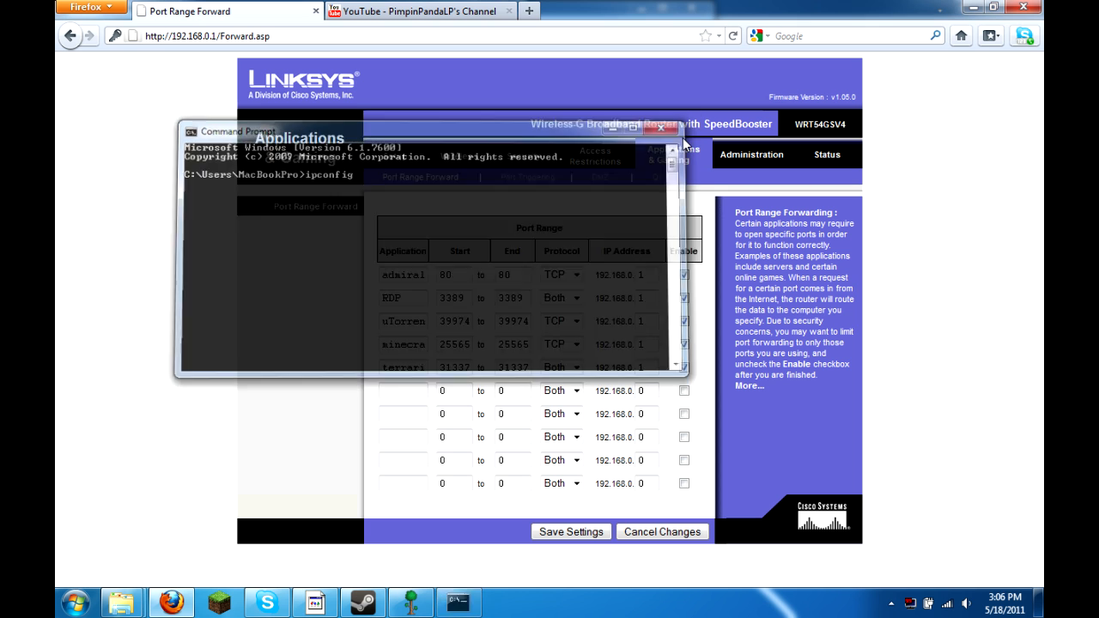
{"action": "left_click", "coordinate": [661, 127]}
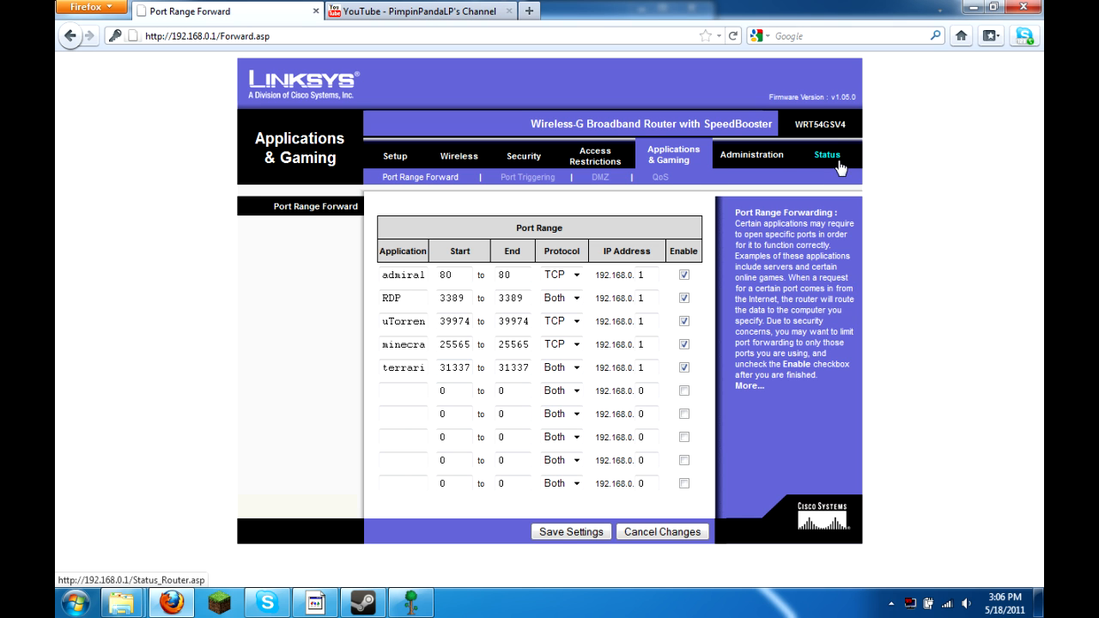
{"action": "mouse_move", "coordinate": [666, 405]}
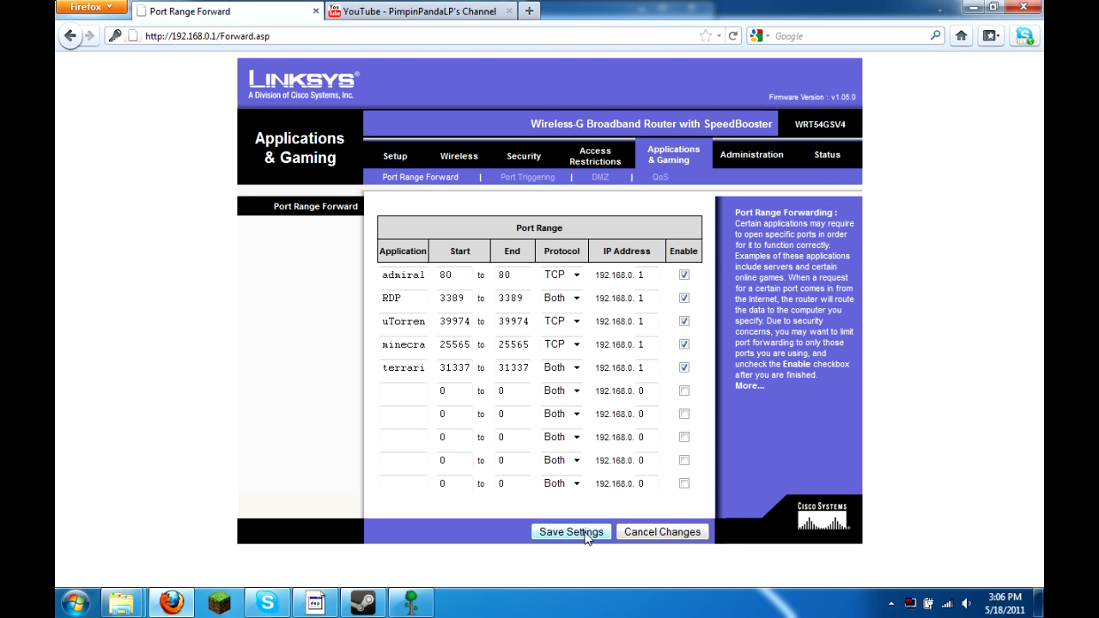
{"action": "mouse_move", "coordinate": [826, 154]}
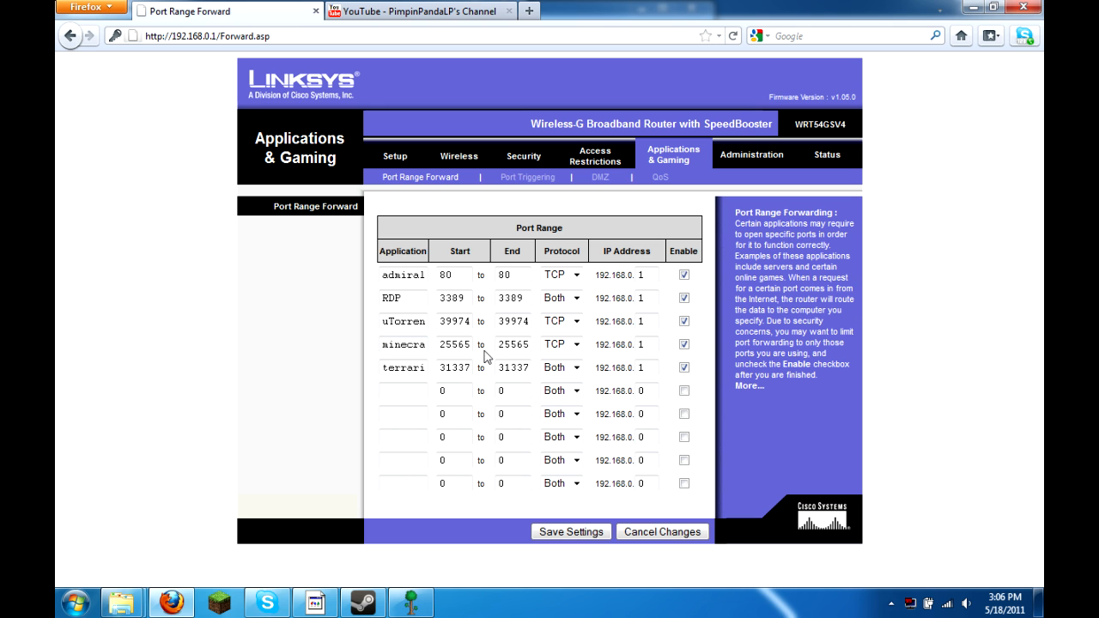
{"action": "mouse_move", "coordinate": [411, 342]}
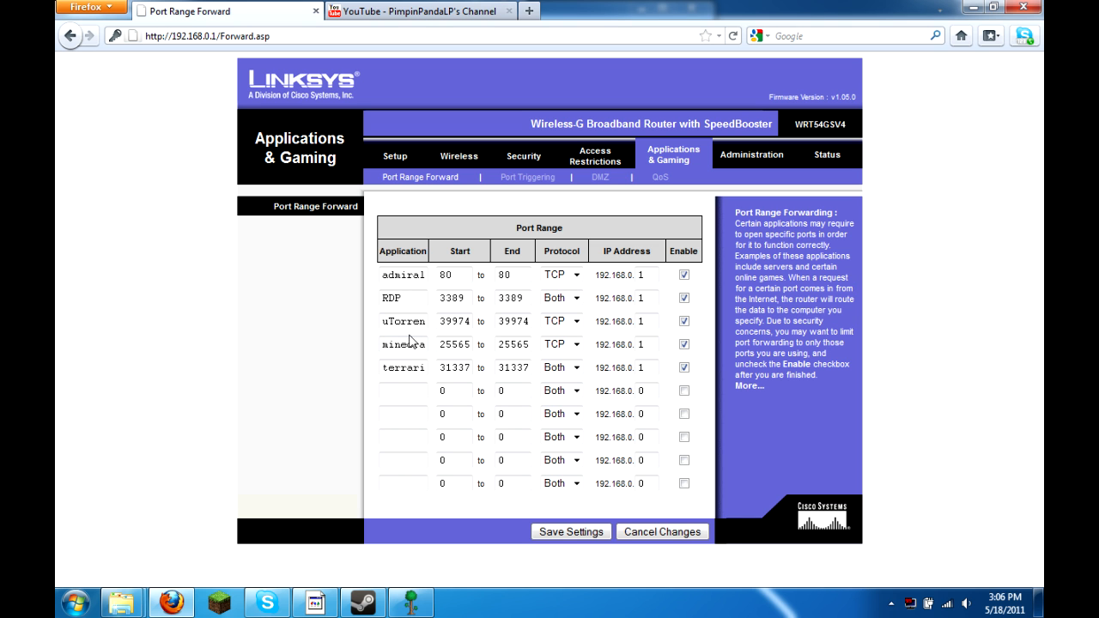
{"action": "mouse_move", "coordinate": [618, 336]}
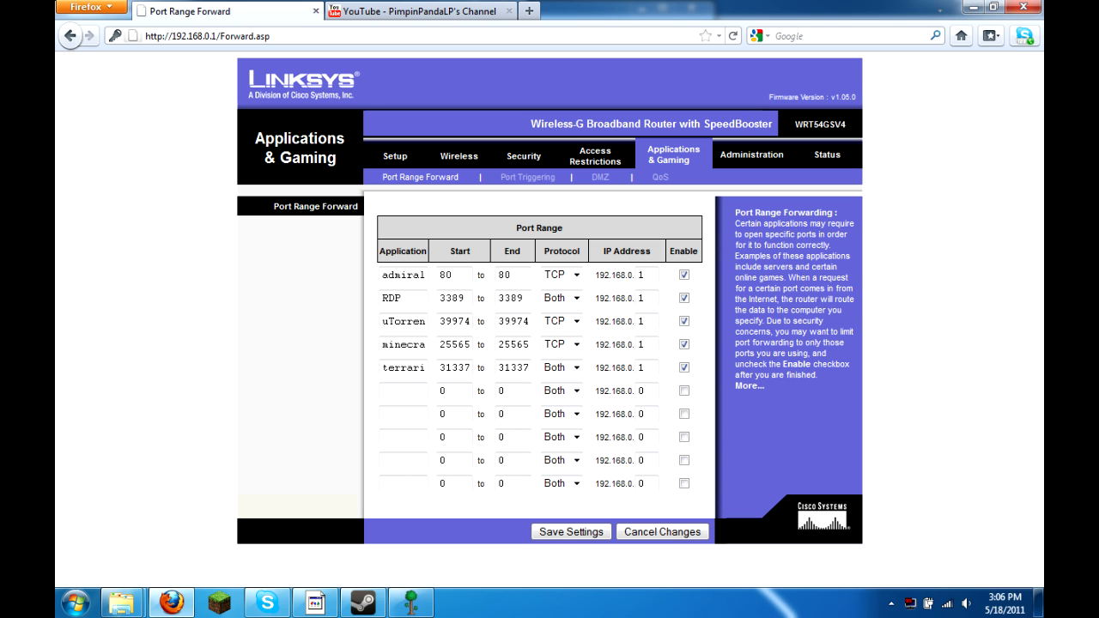
{"action": "double_click", "coordinate": [604, 323]}
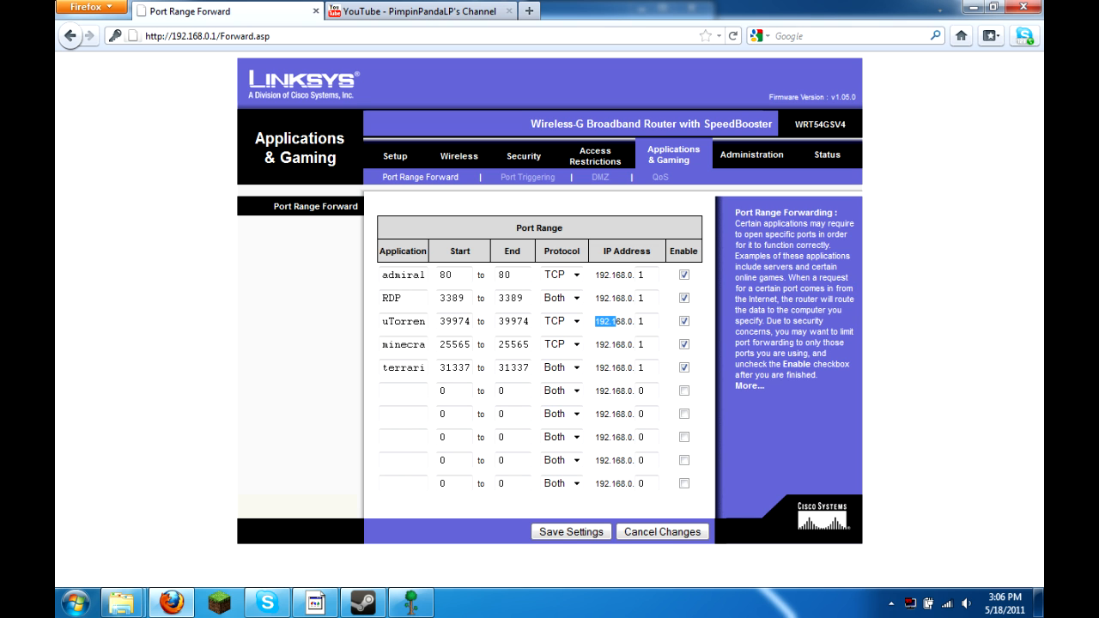
{"action": "left_click", "coordinate": [622, 299]}
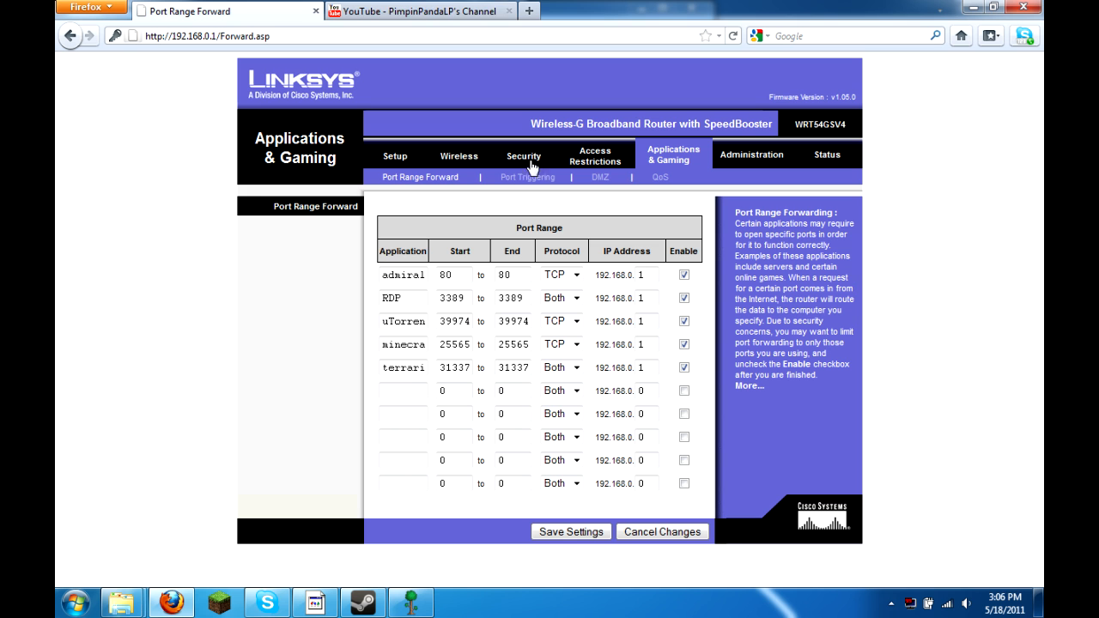
{"action": "mouse_move", "coordinate": [567, 323]}
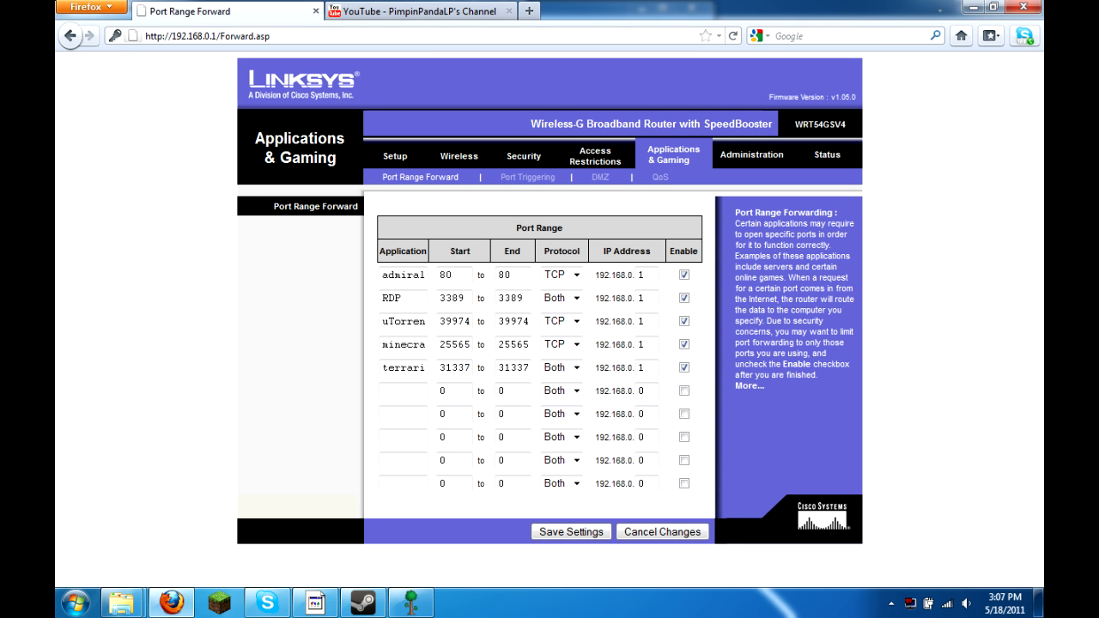
{"action": "mouse_move", "coordinate": [721, 257]}
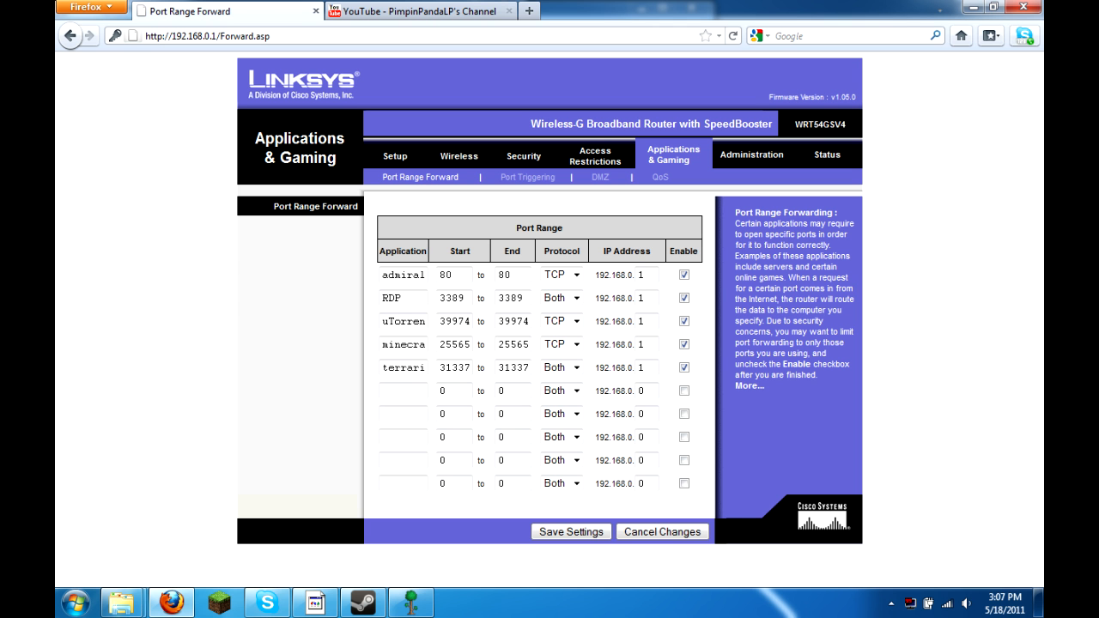
{"action": "mouse_move", "coordinate": [708, 309]}
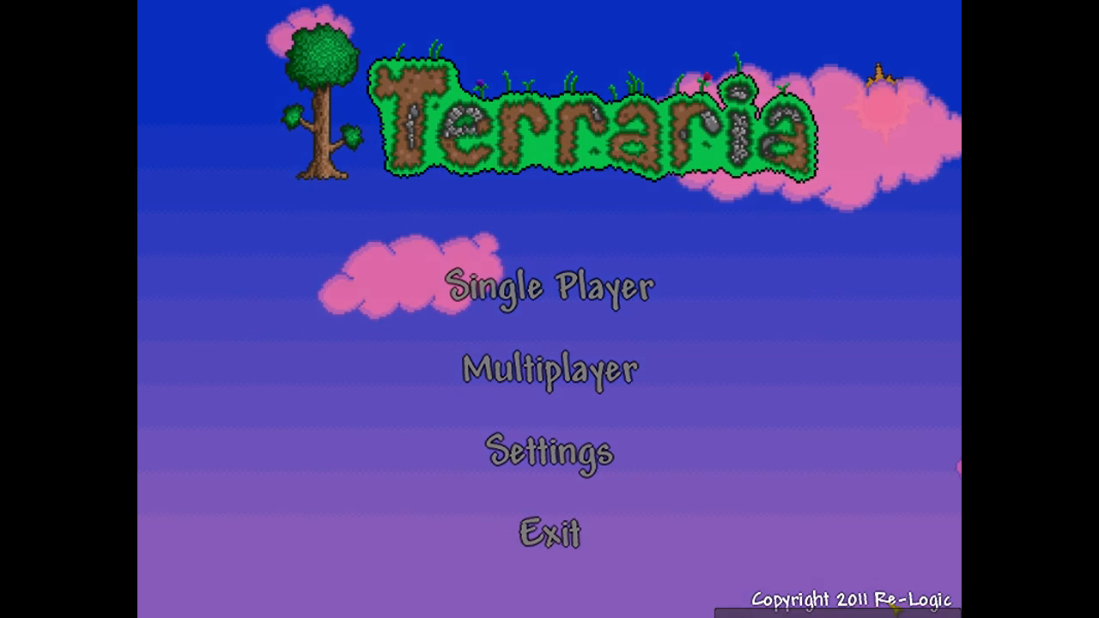
{"action": "mouse_move", "coordinate": [551, 368]}
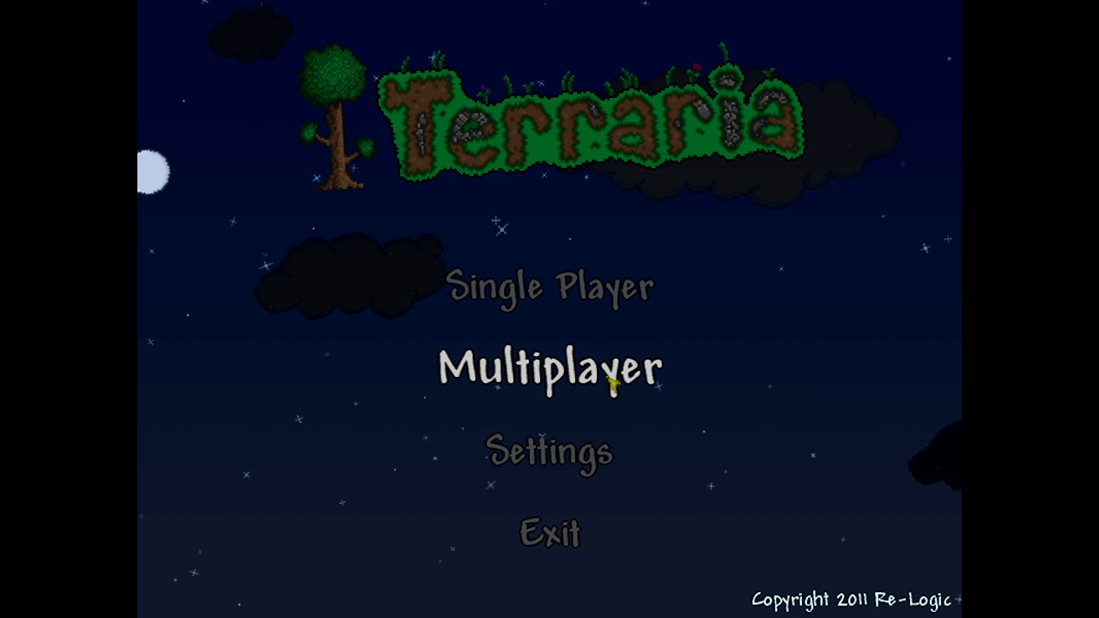
Step: Choose Multiplayer > Join to reach the Enter Server IP Address prompt
{"action": "left_click", "coordinate": [550, 369]}
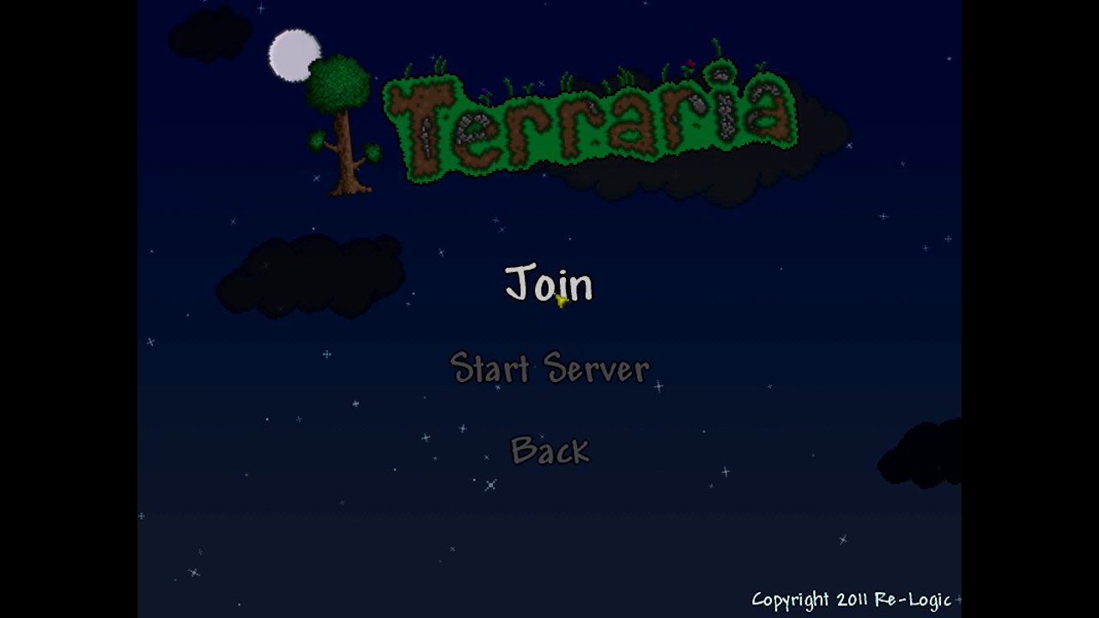
{"action": "left_click", "coordinate": [553, 283]}
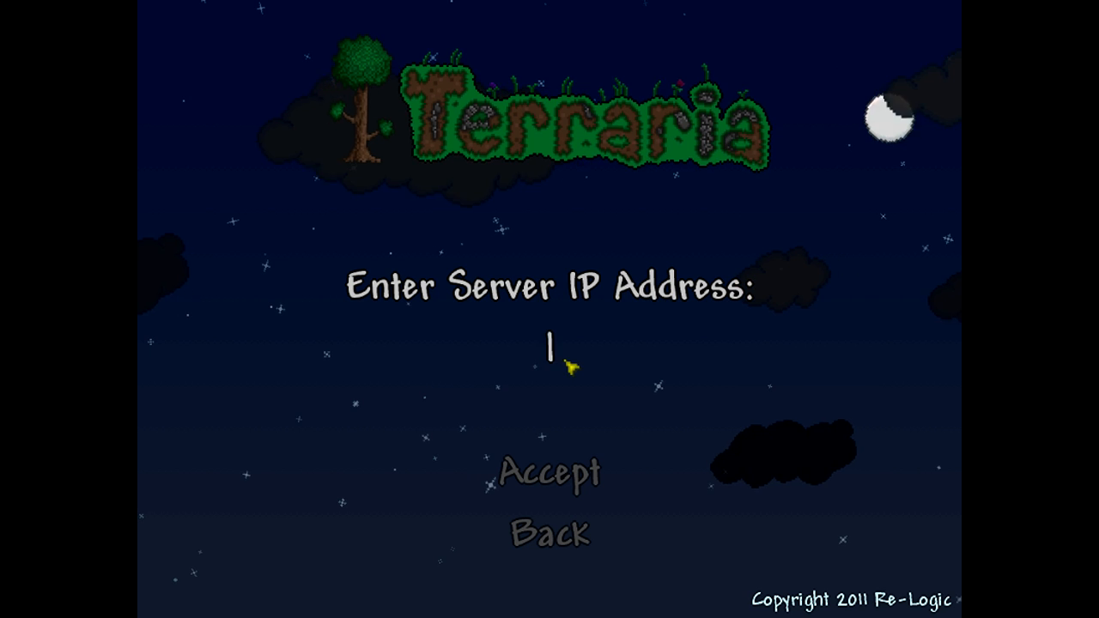
{"action": "type", "text": "45245423."}
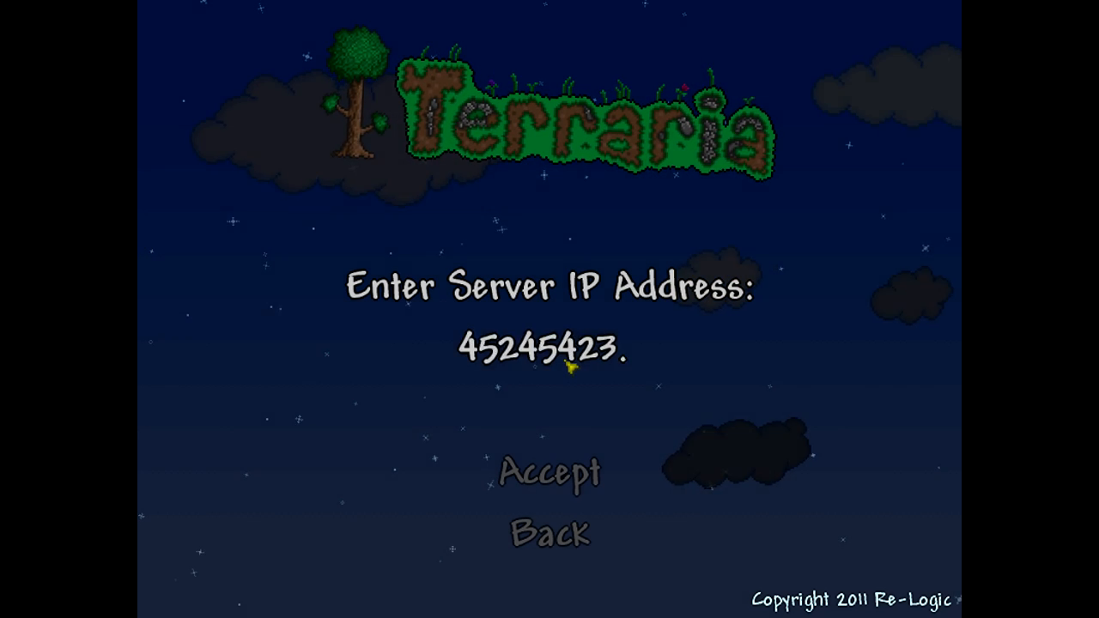
{"action": "type", "text": "234523.2345341"}
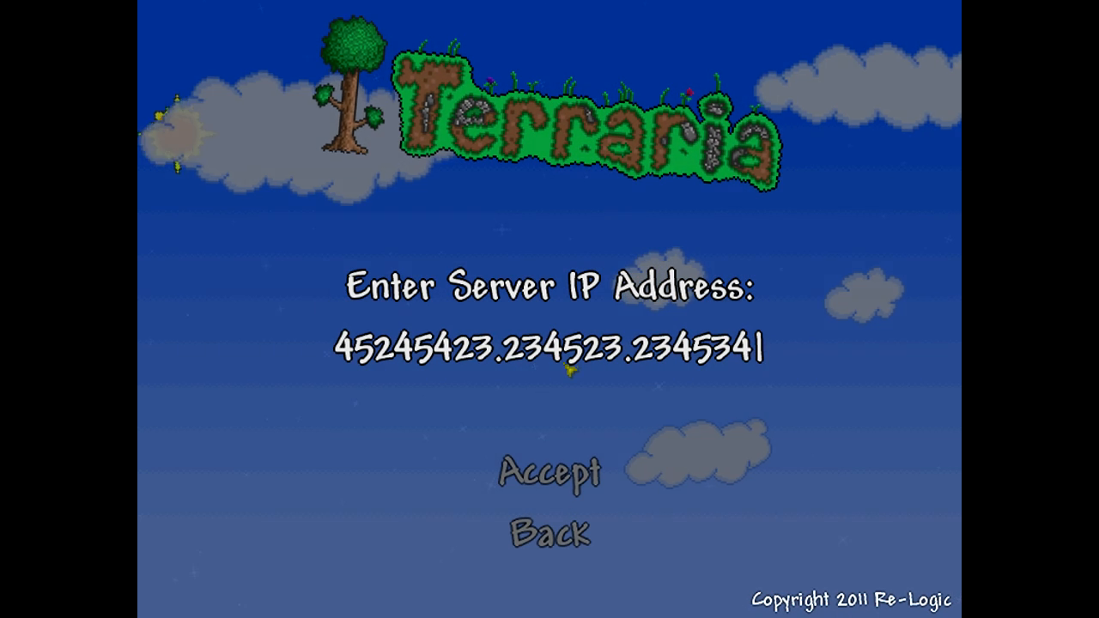
{"action": "key", "text": "BackSpace"}
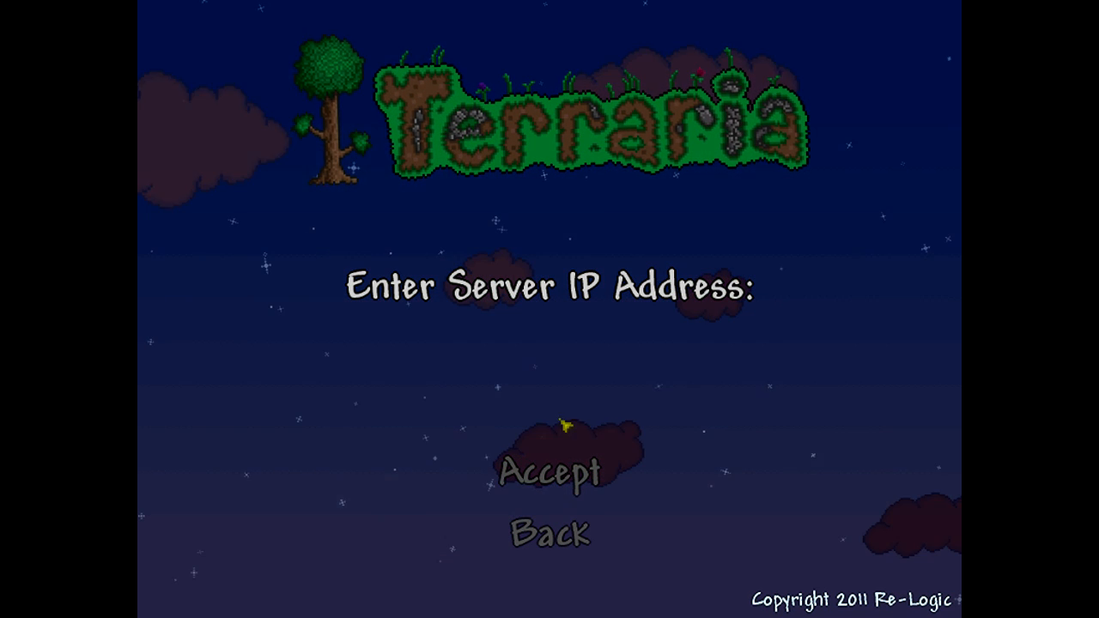
Step: Back out of the empty server IP prompt and the character list to the title menu
{"action": "left_click", "coordinate": [550, 352]}
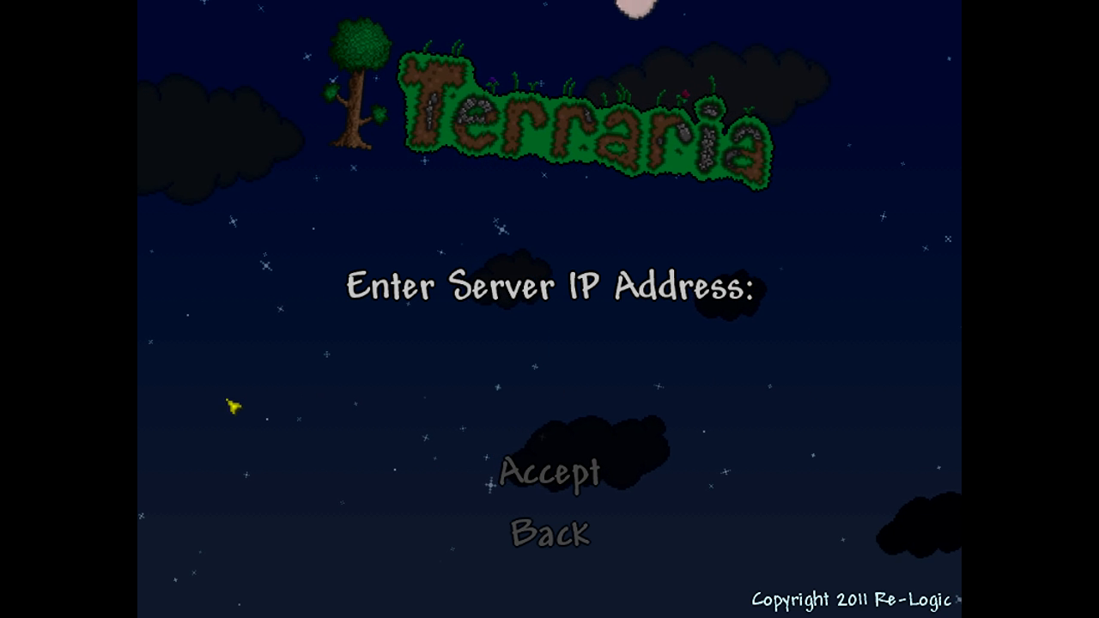
{"action": "left_click", "coordinate": [549, 352]}
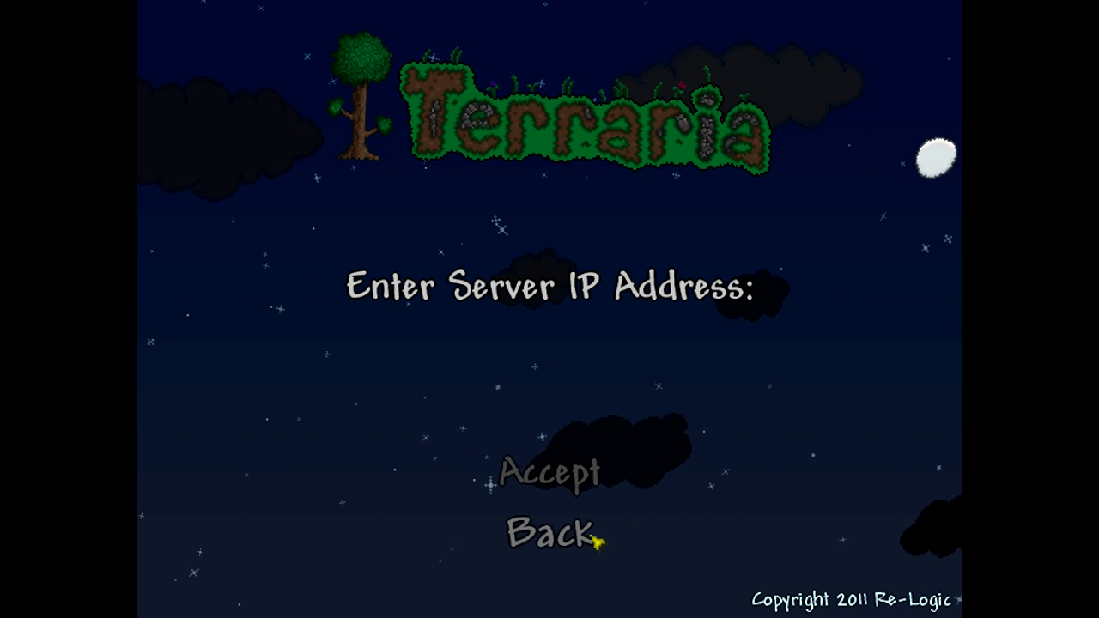
{"action": "left_click", "coordinate": [564, 536]}
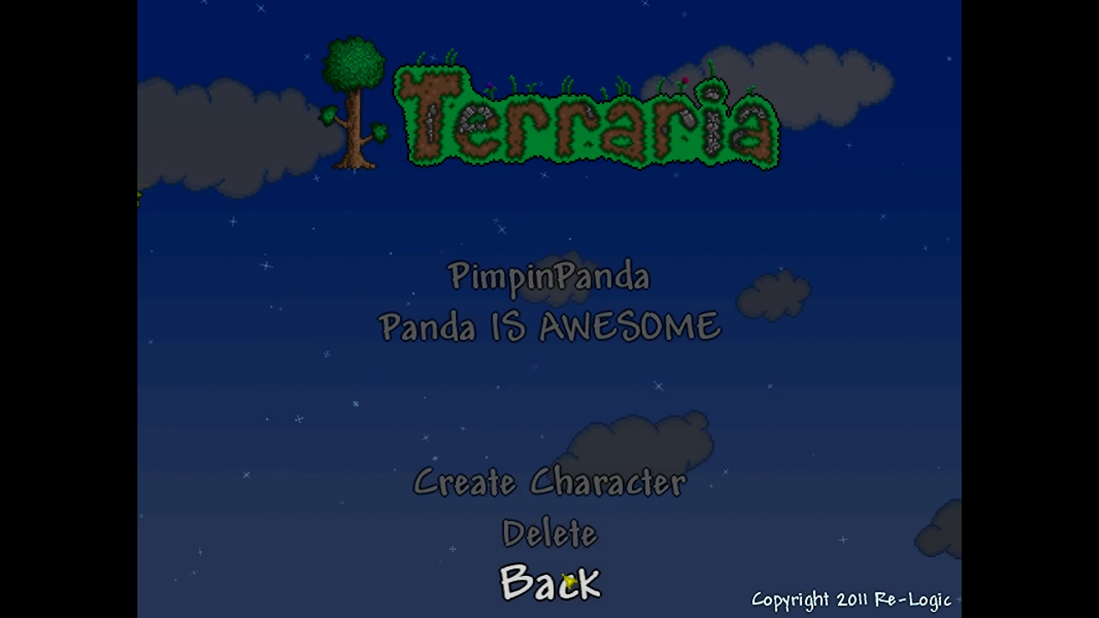
{"action": "left_click", "coordinate": [552, 583]}
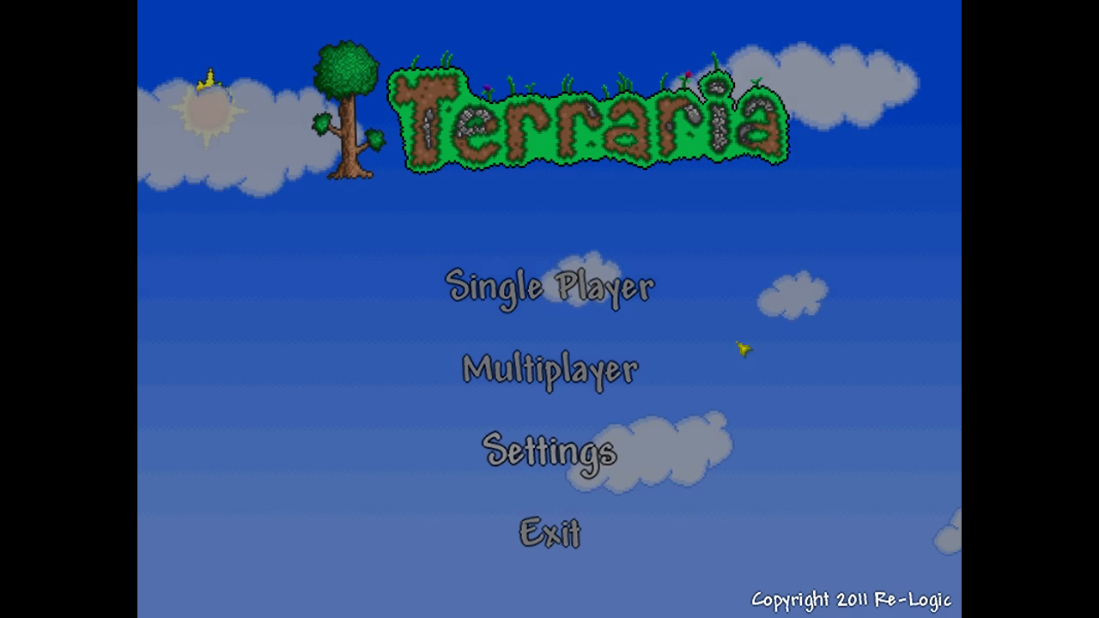